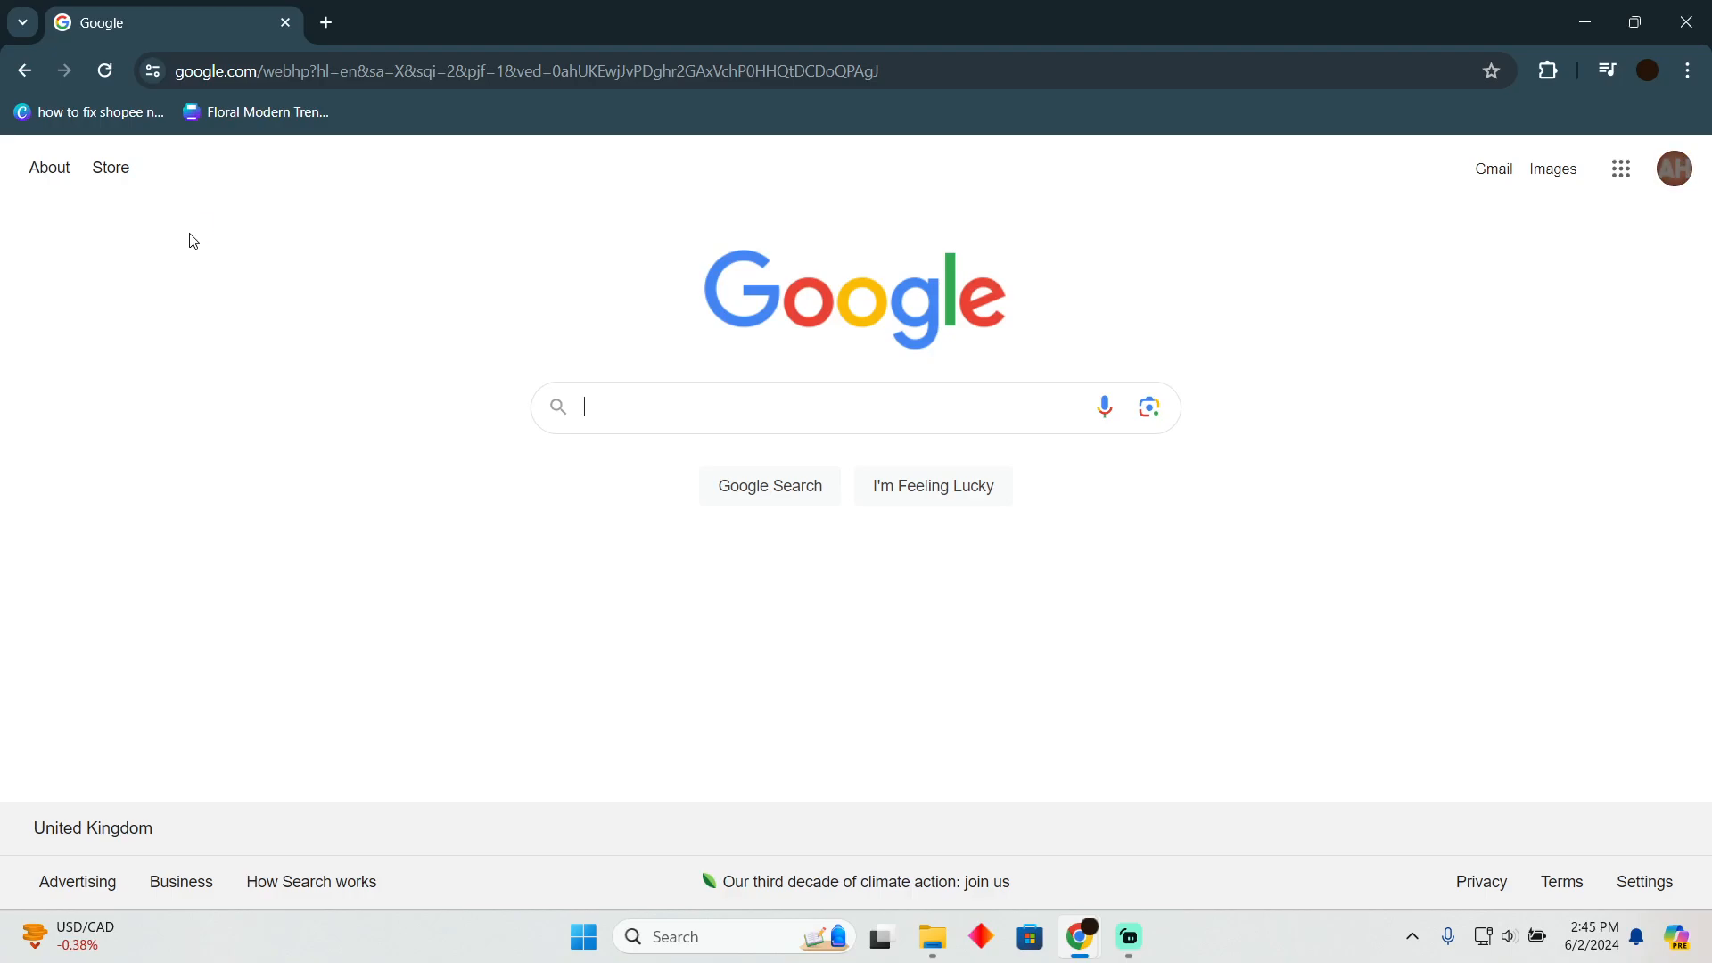
Search Google for 'afterpay' to list Afterpay's official site first
text(afterpay)
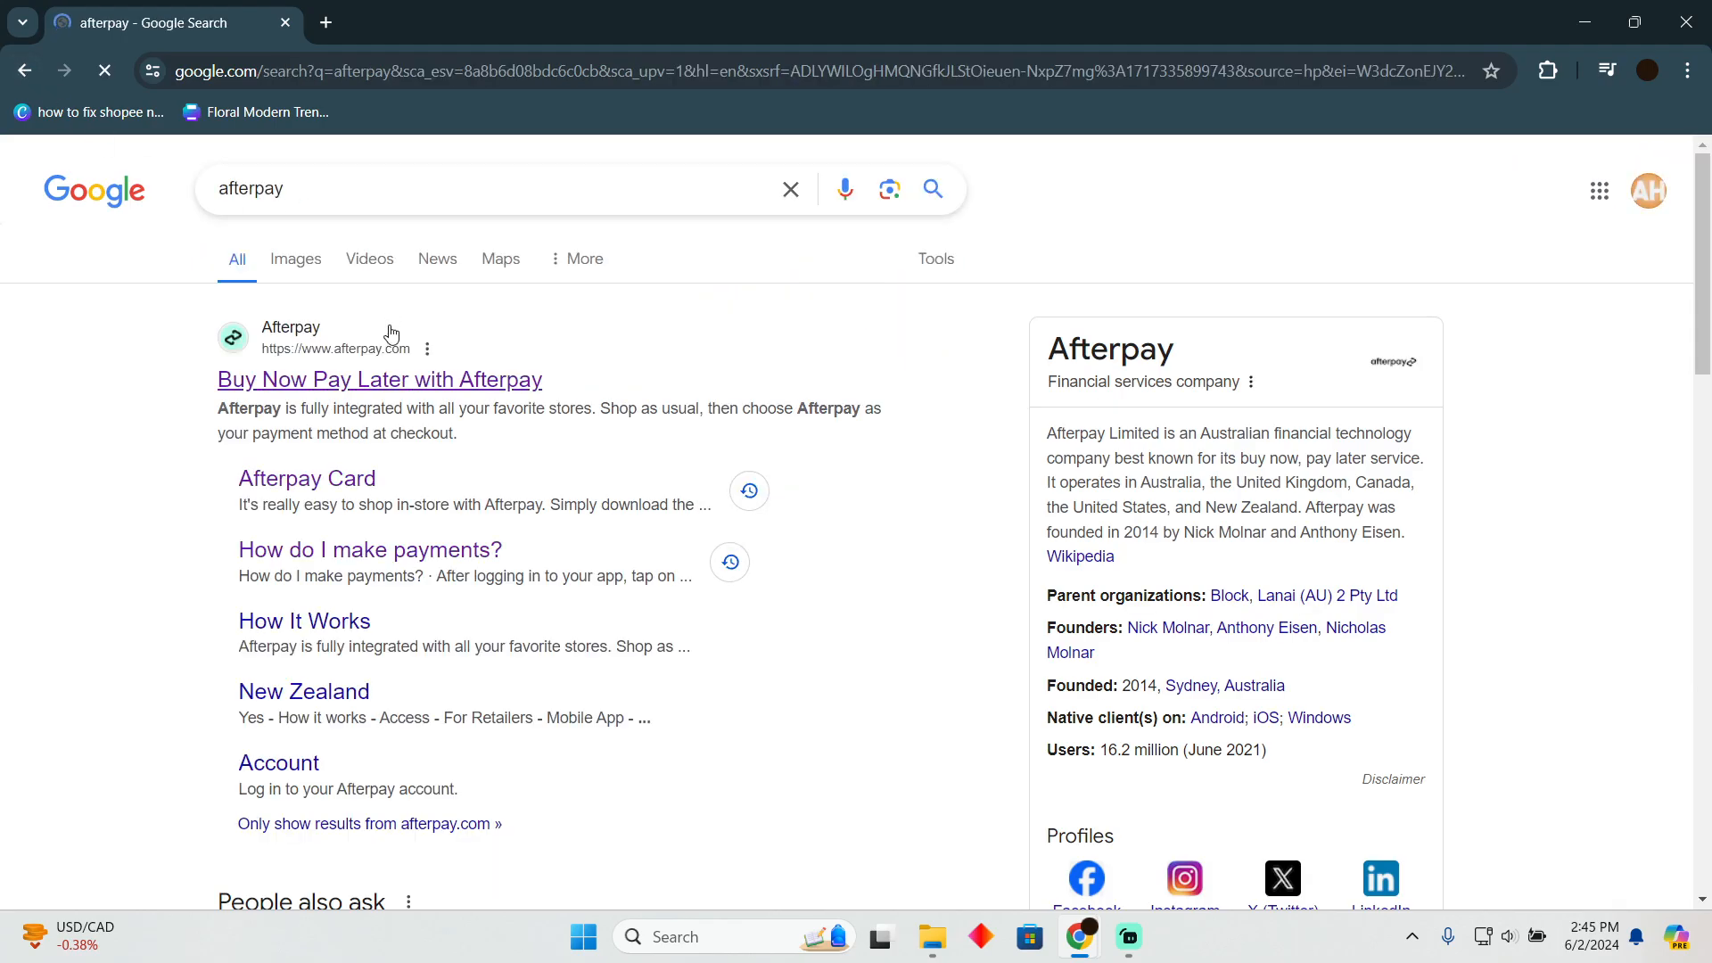
Follow the 'Buy Now Pay Later with Afterpay' result to the Clearpay UK homepage
click(378, 378)
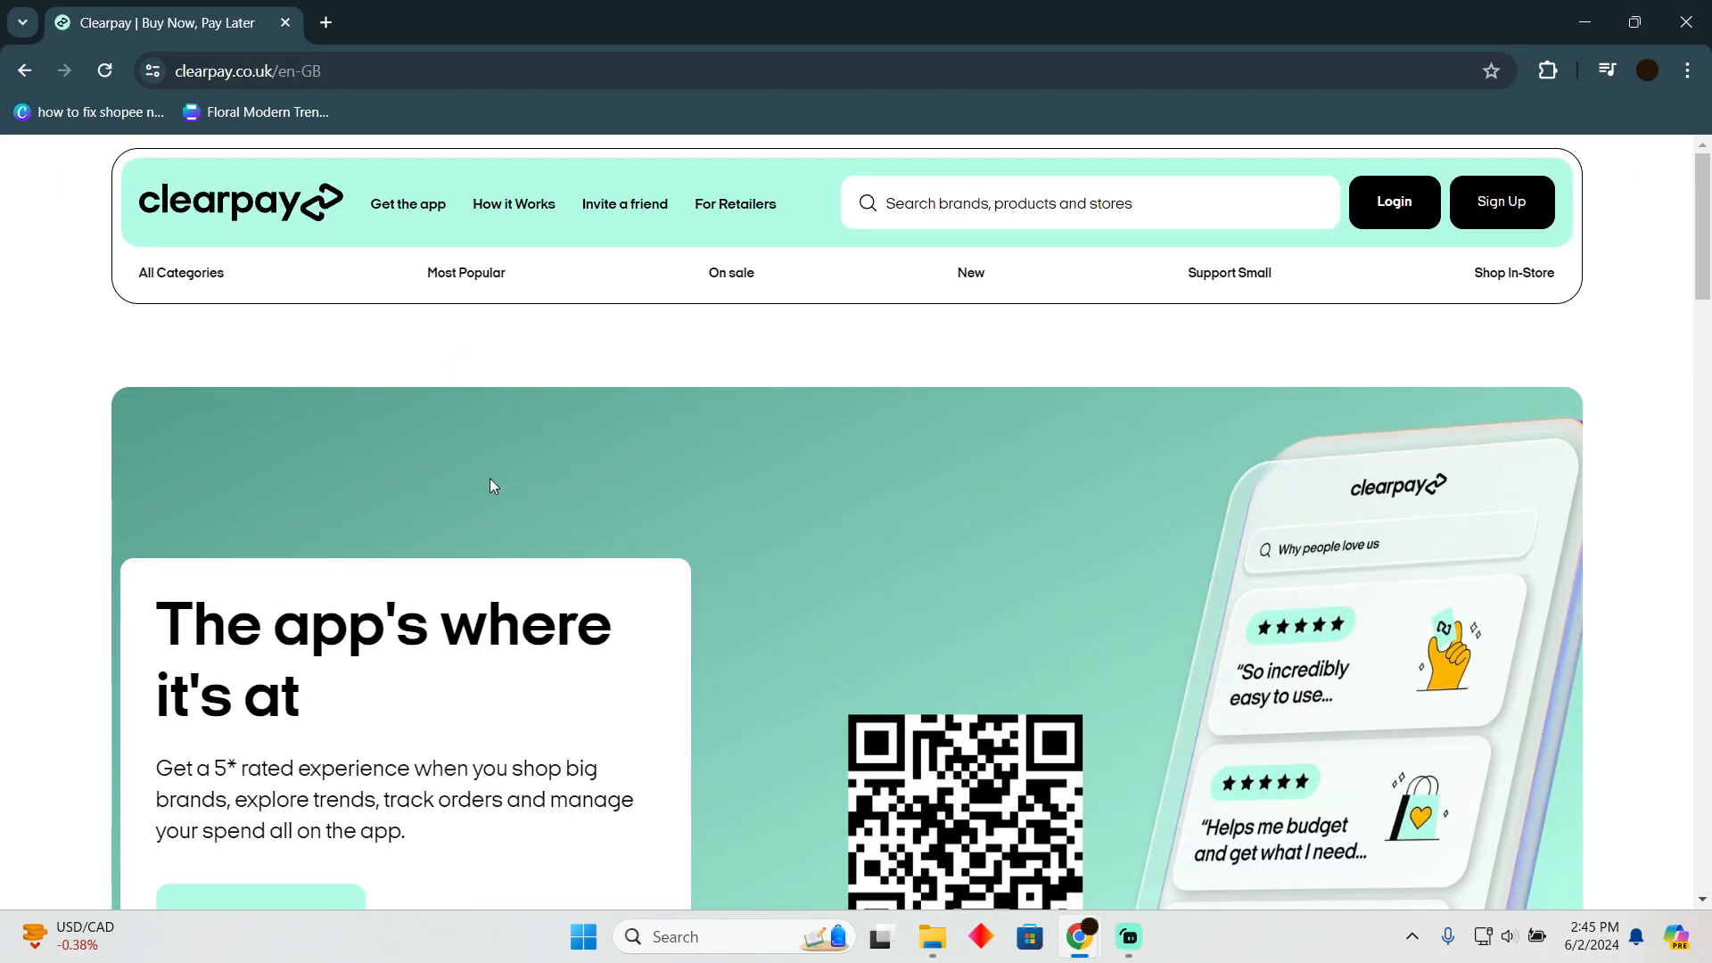
mouse_move(521, 407)
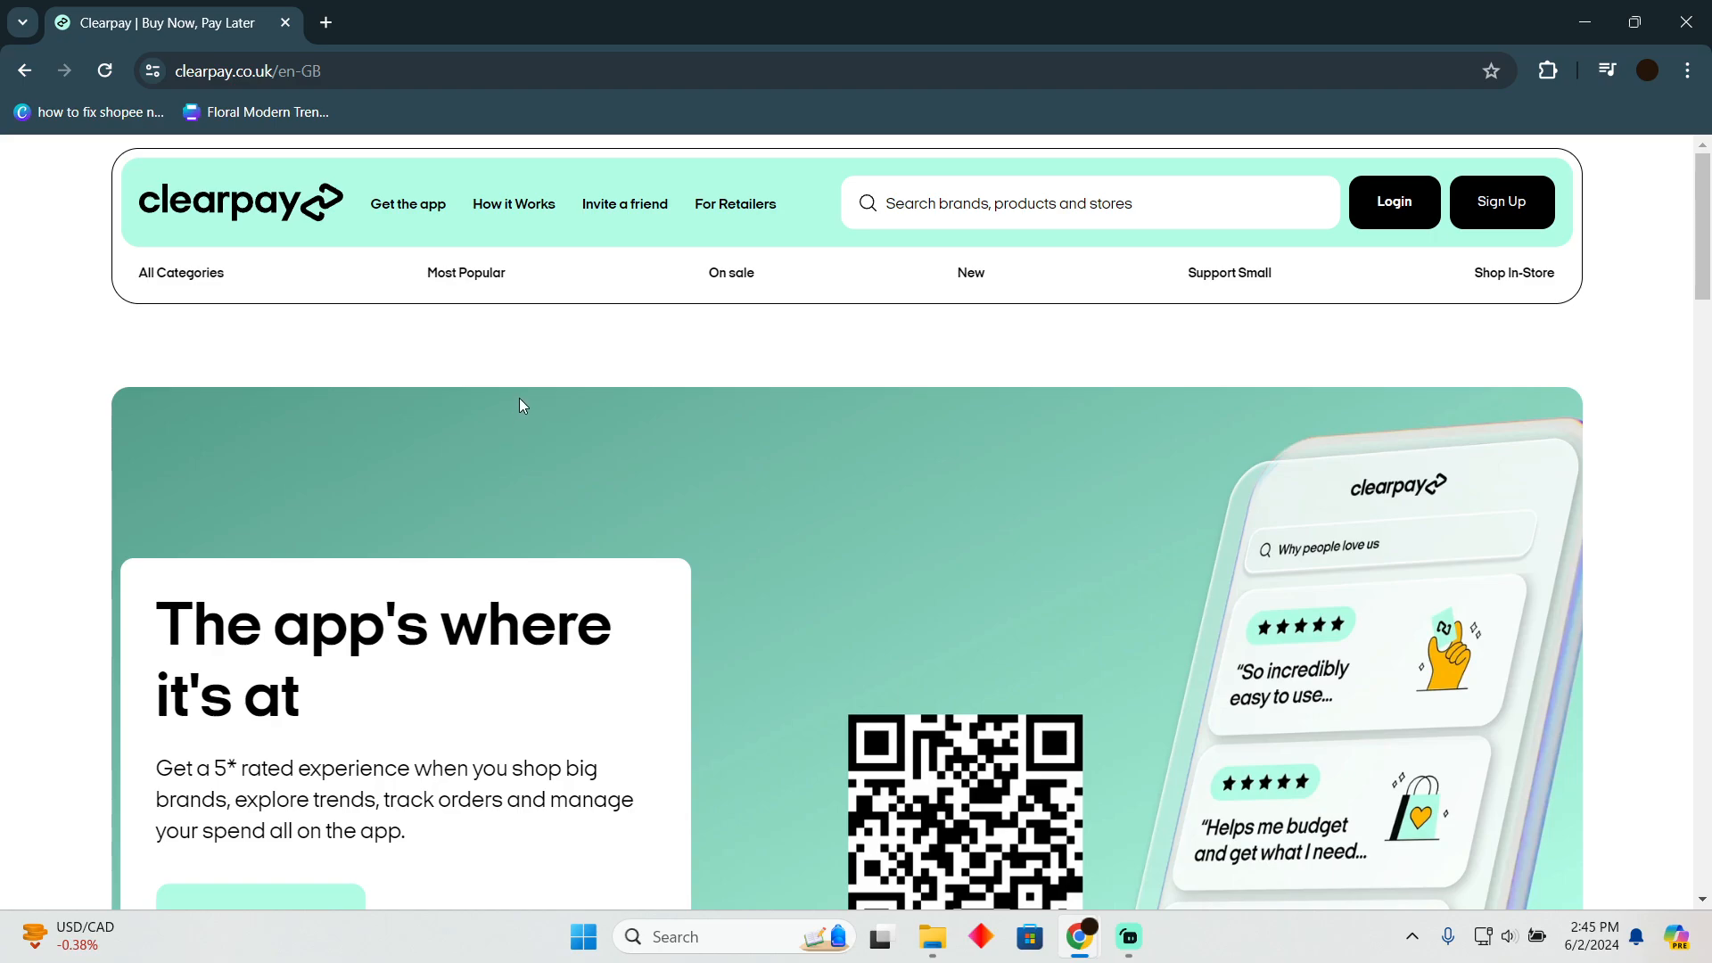
mouse_move(542, 307)
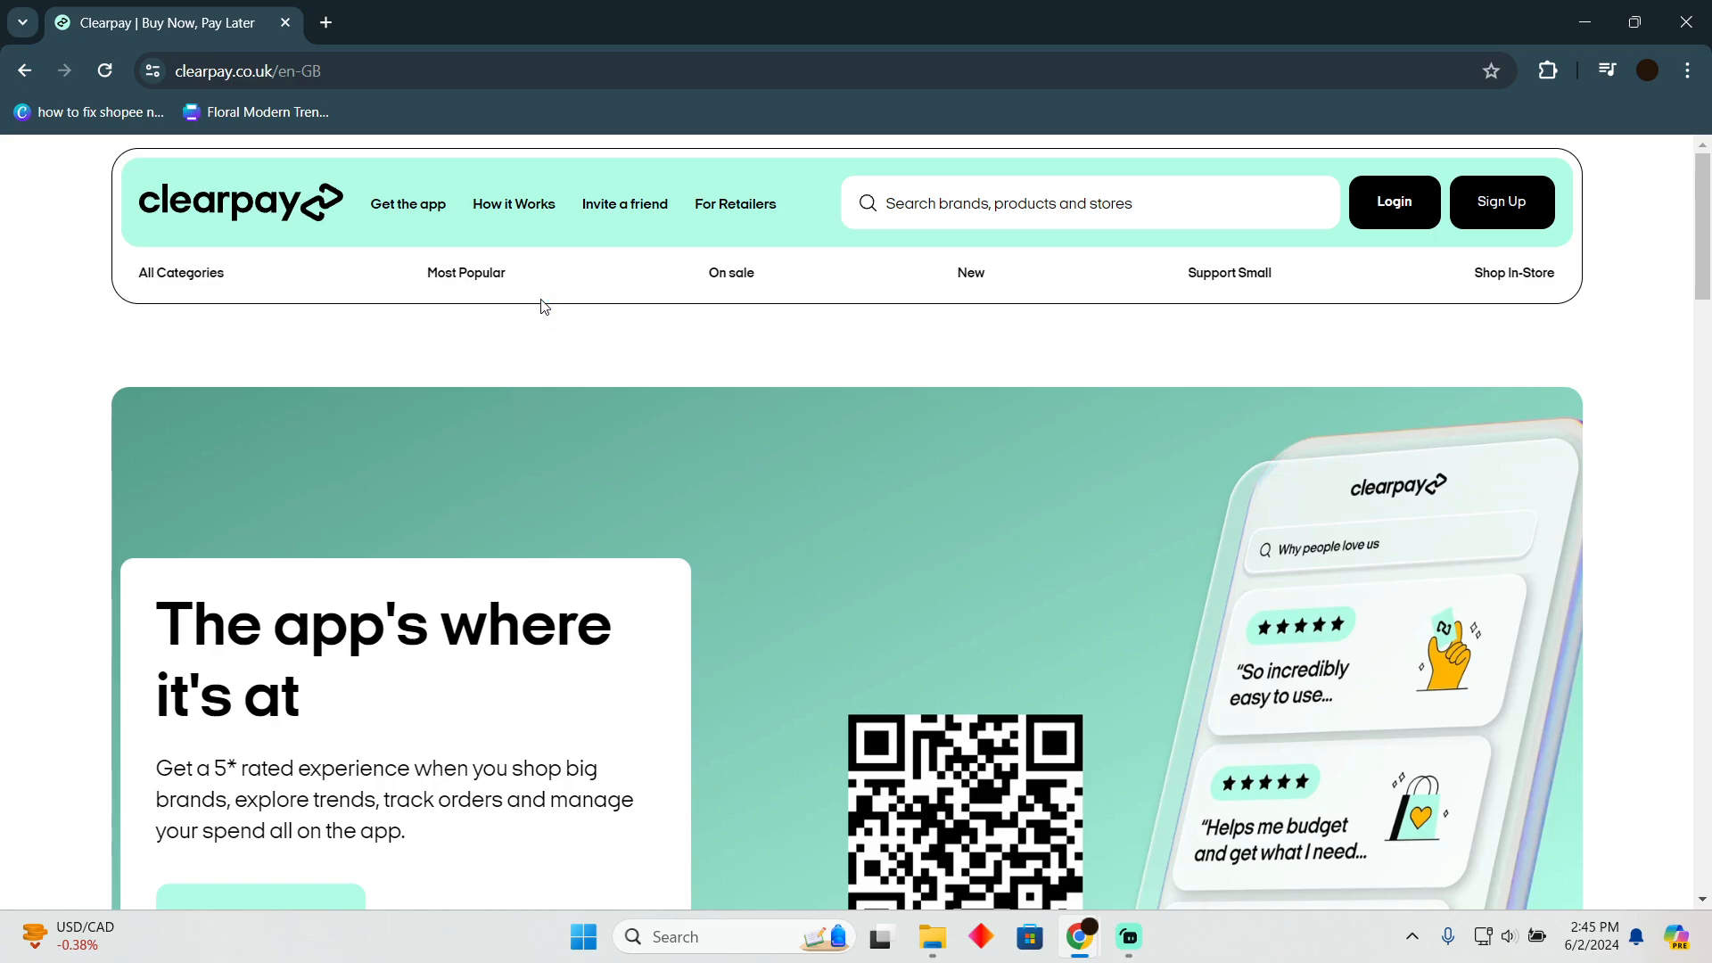
Scroll past the brand partners, app and credit-terms sections down to the footer links
scroll(down, 3)
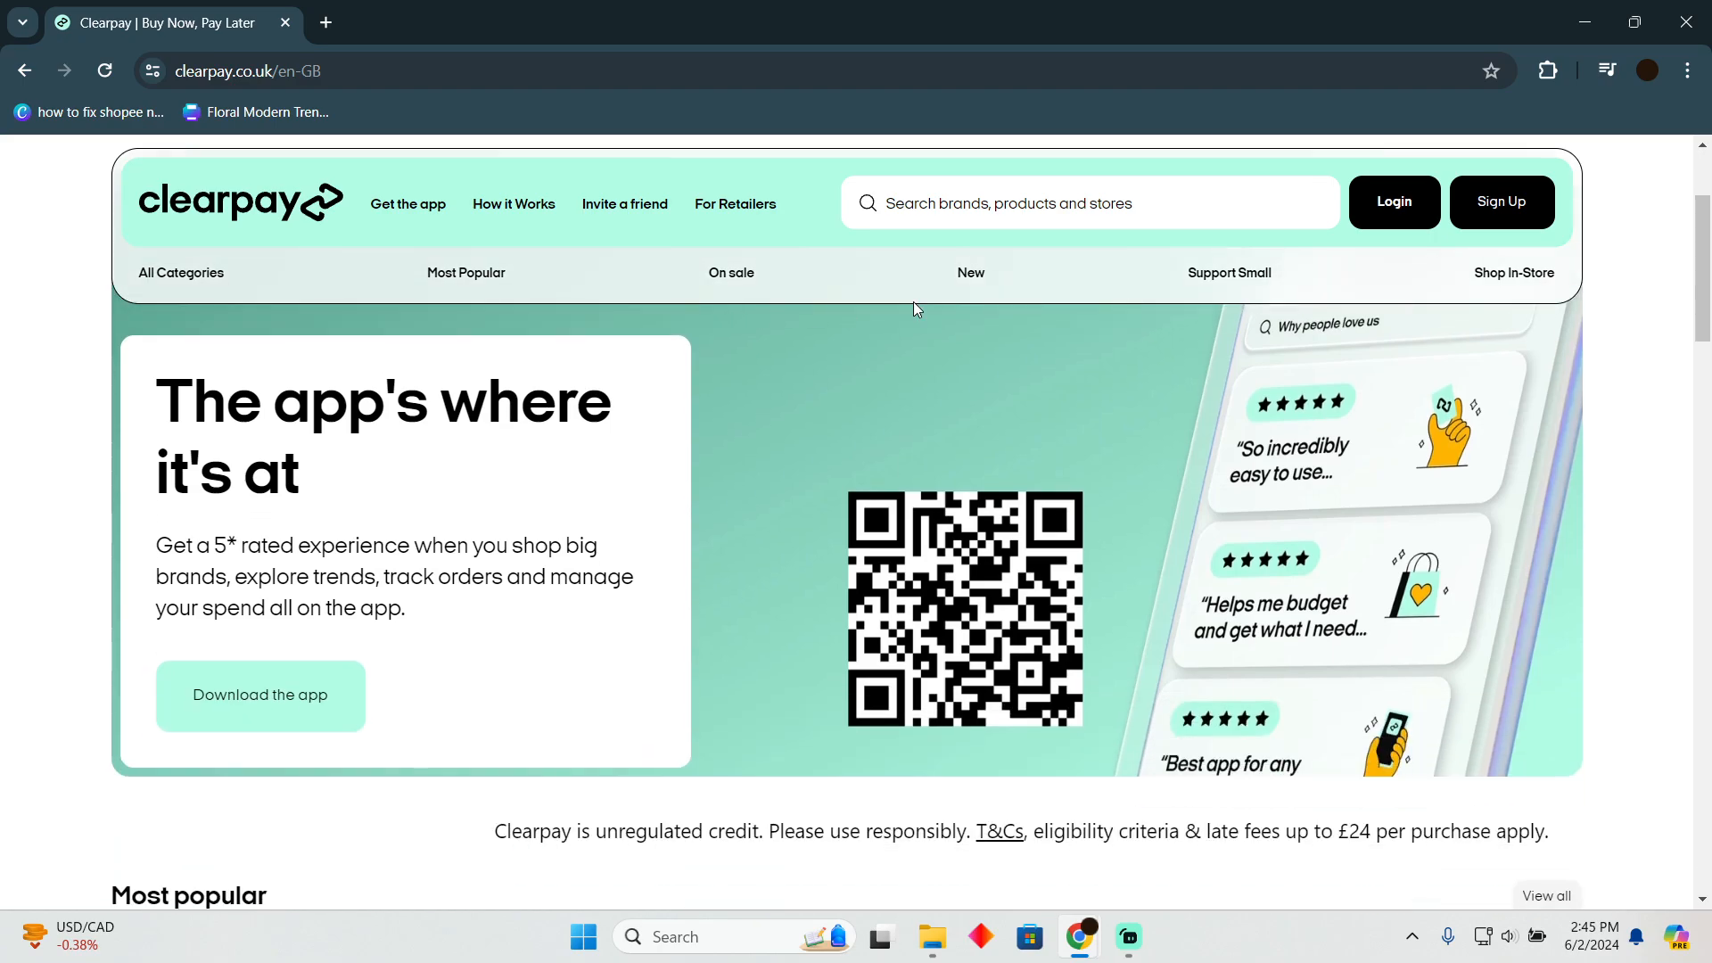
scroll(down, 3)
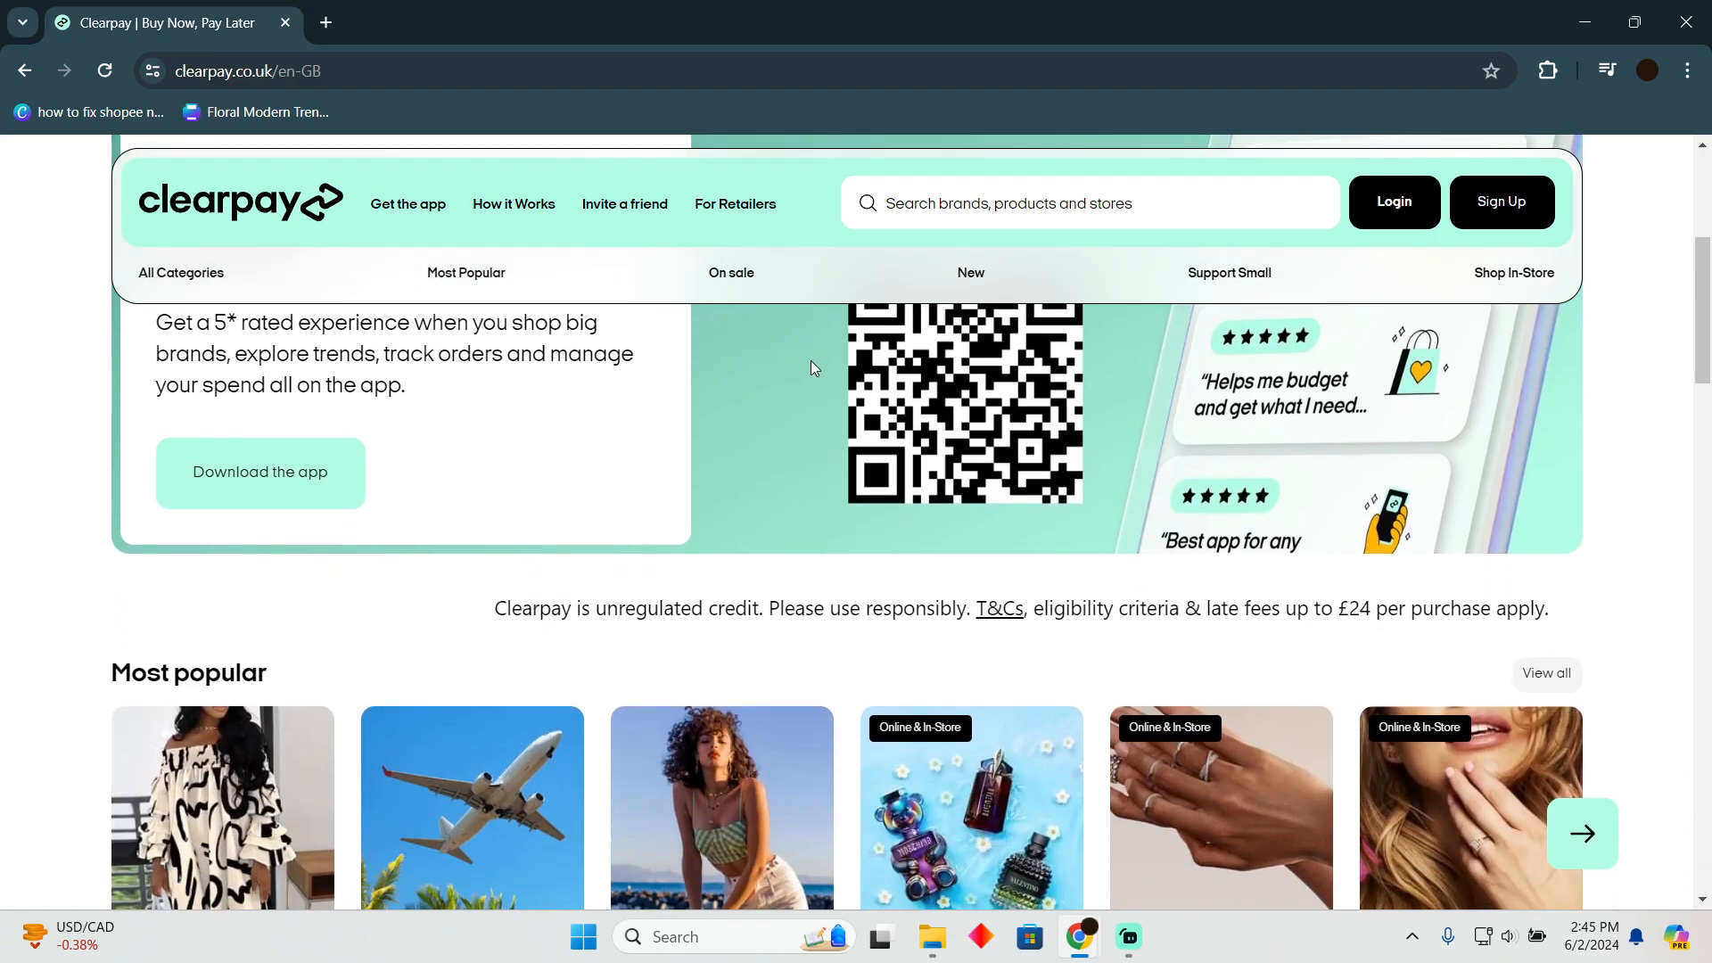
scroll(down, 3)
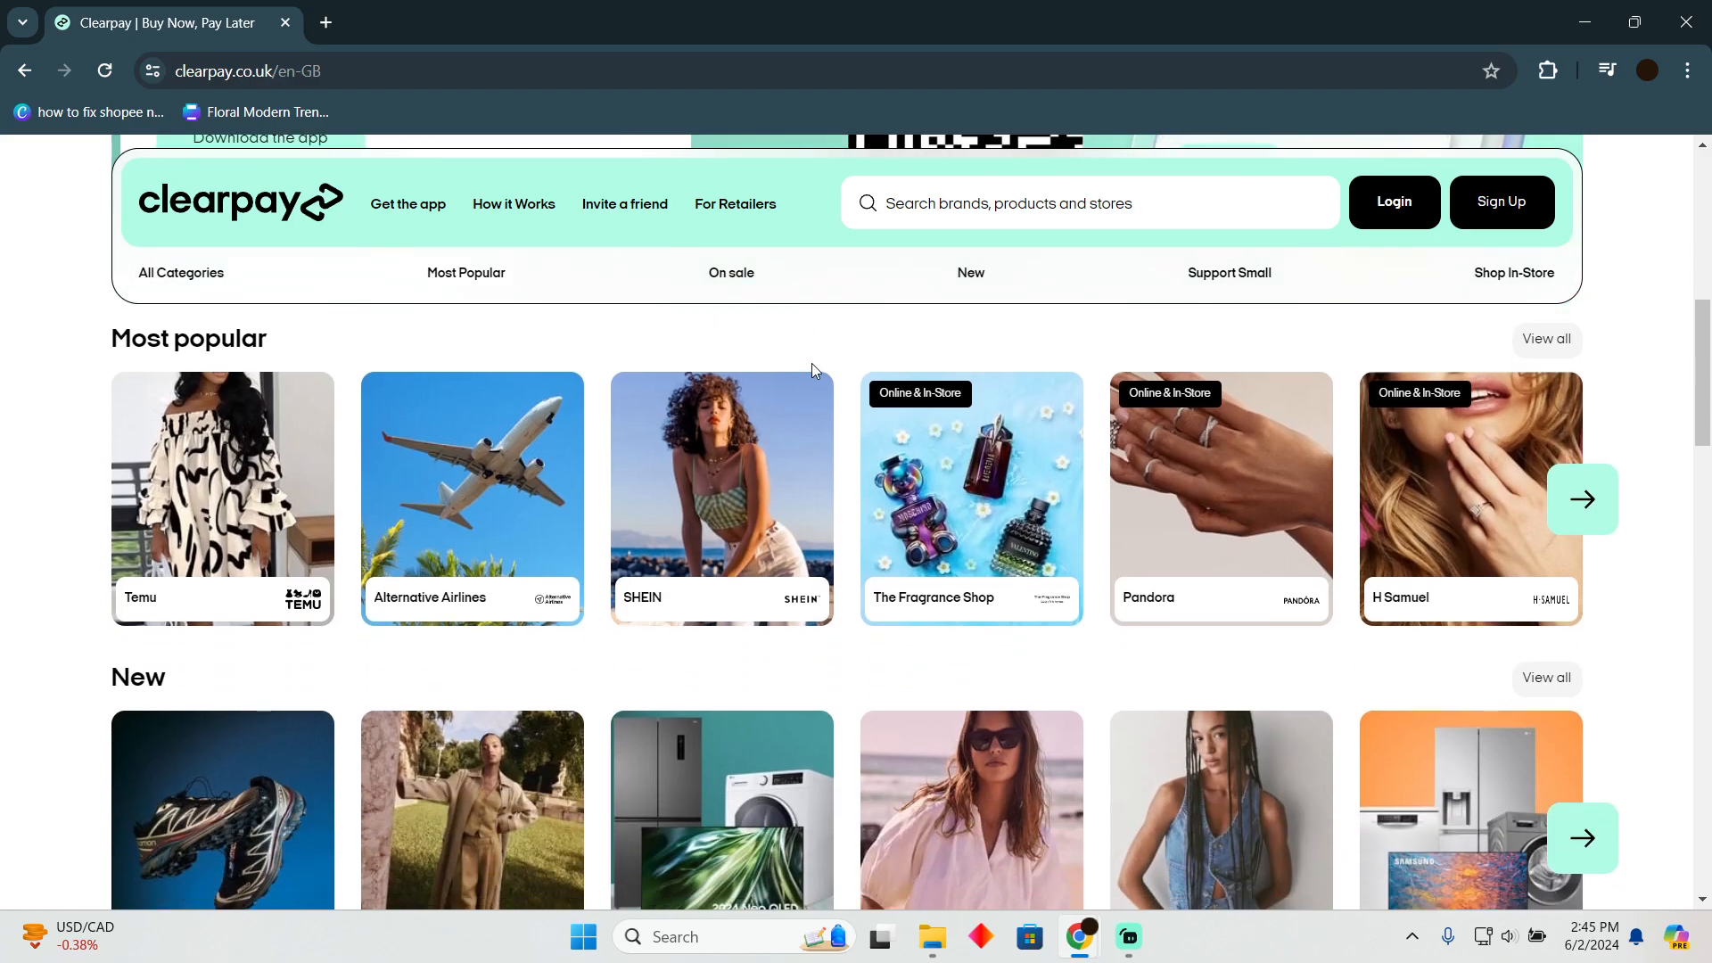
mouse_move(817, 392)
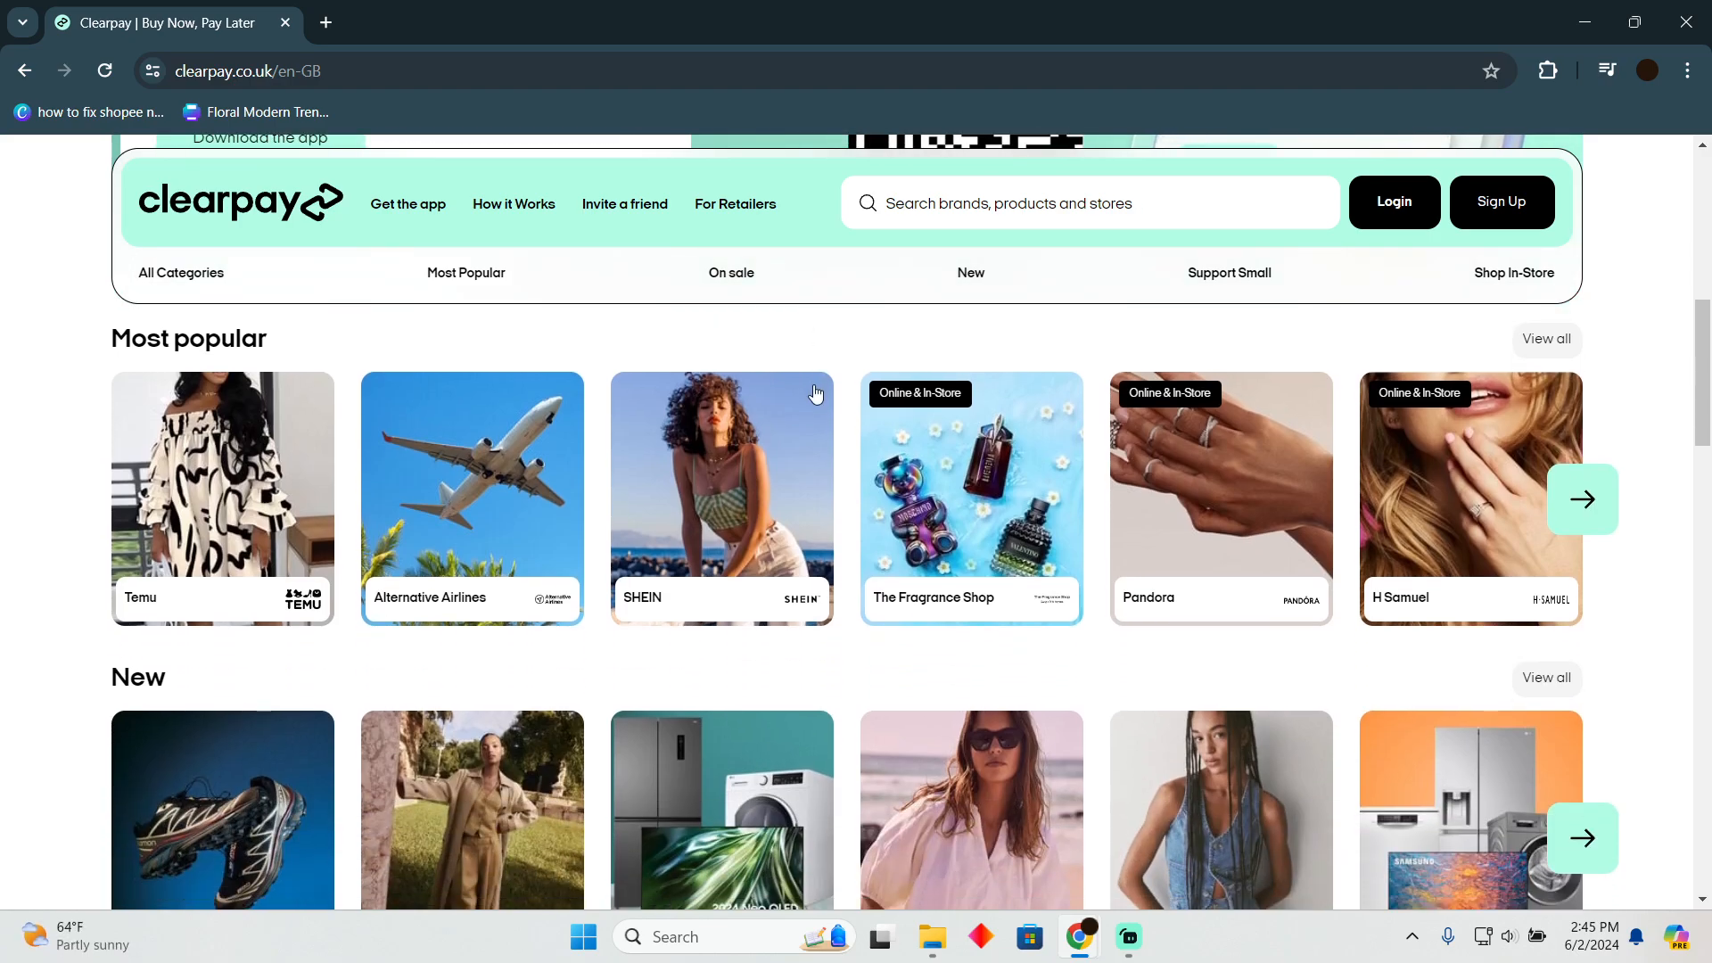
scroll(down, 3)
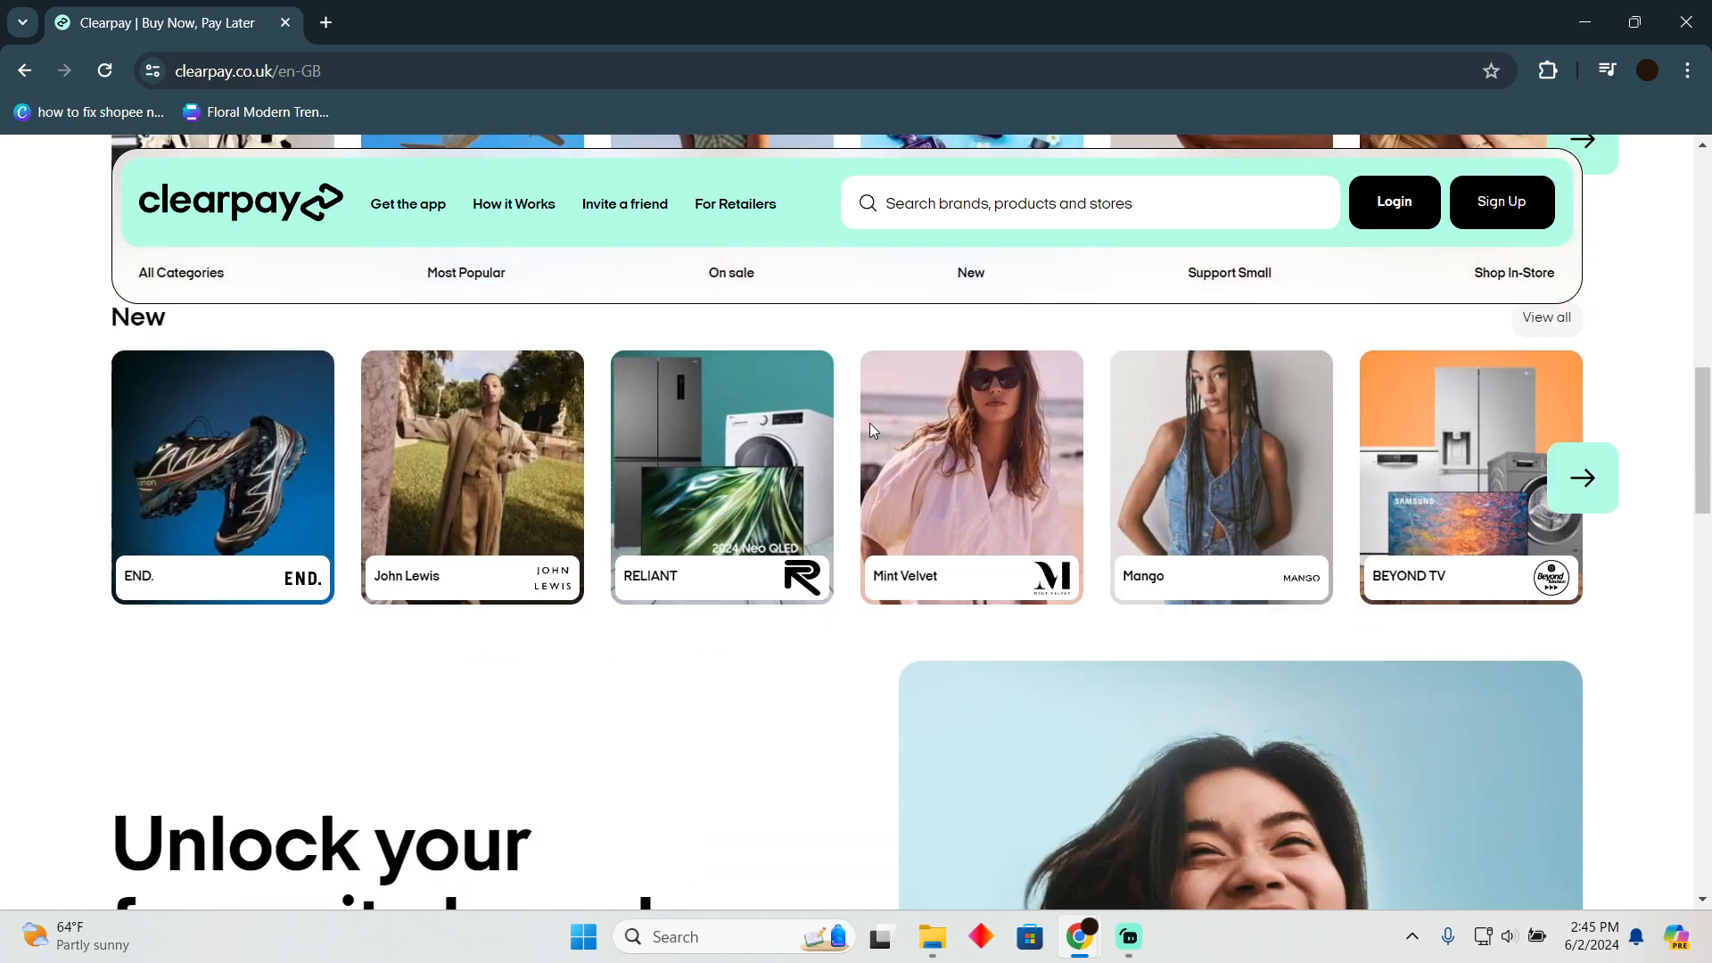
scroll(down, 3)
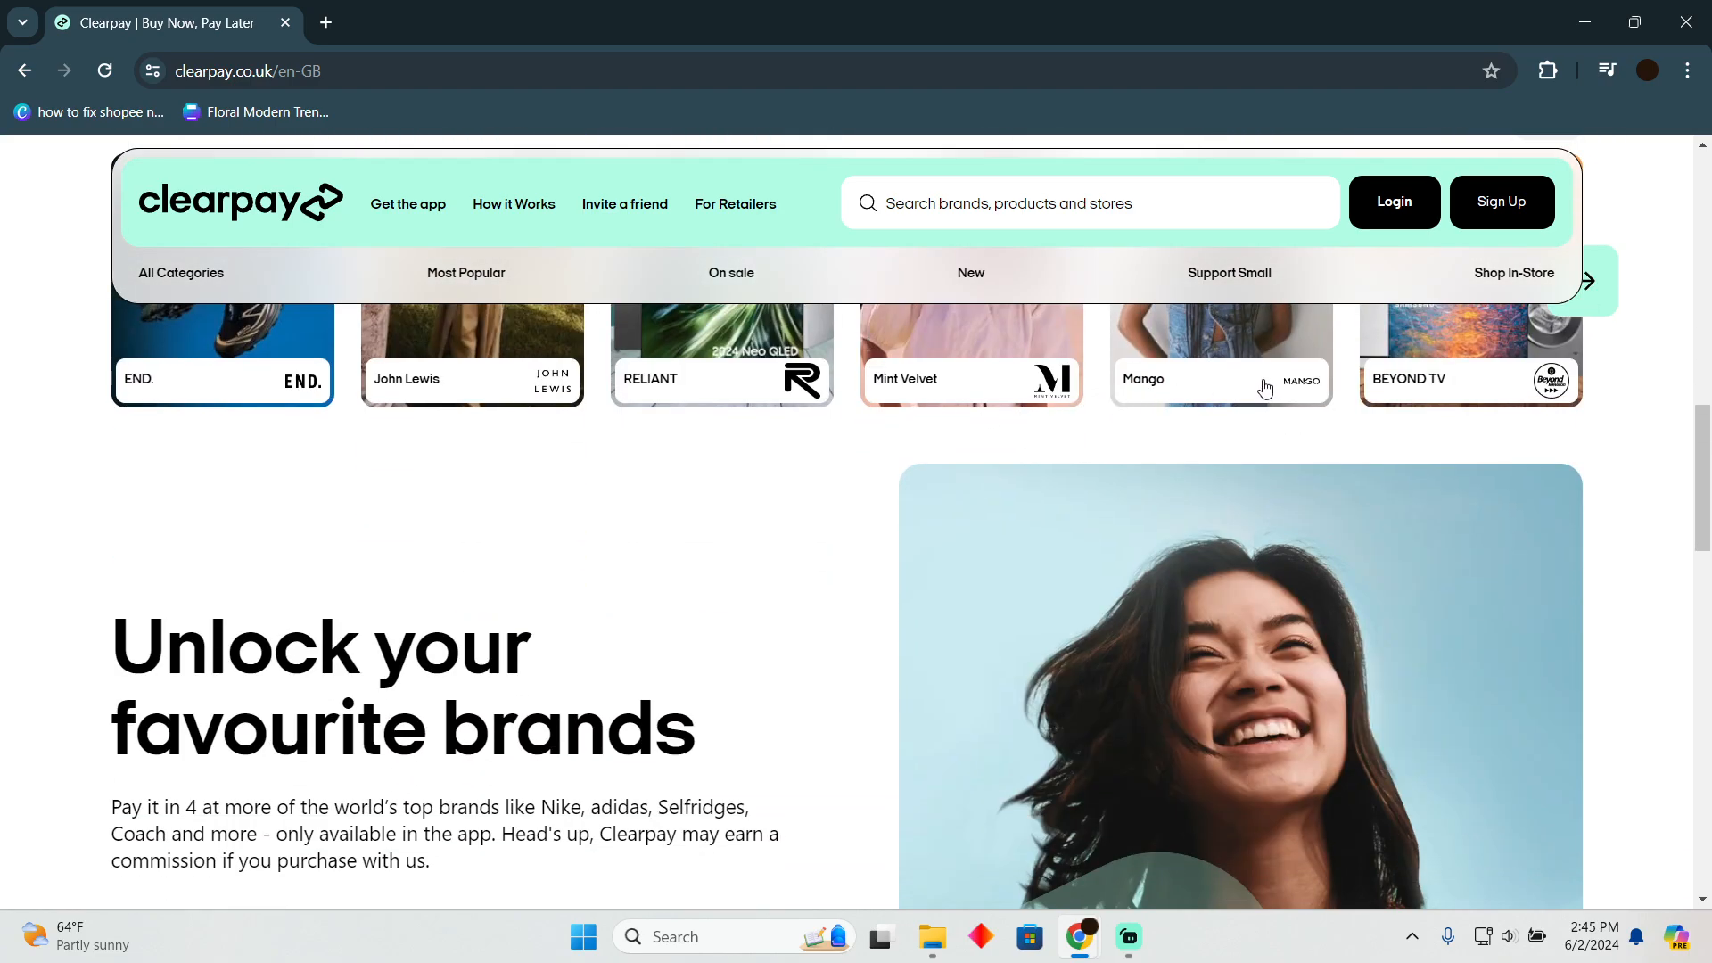
scroll(down, 3)
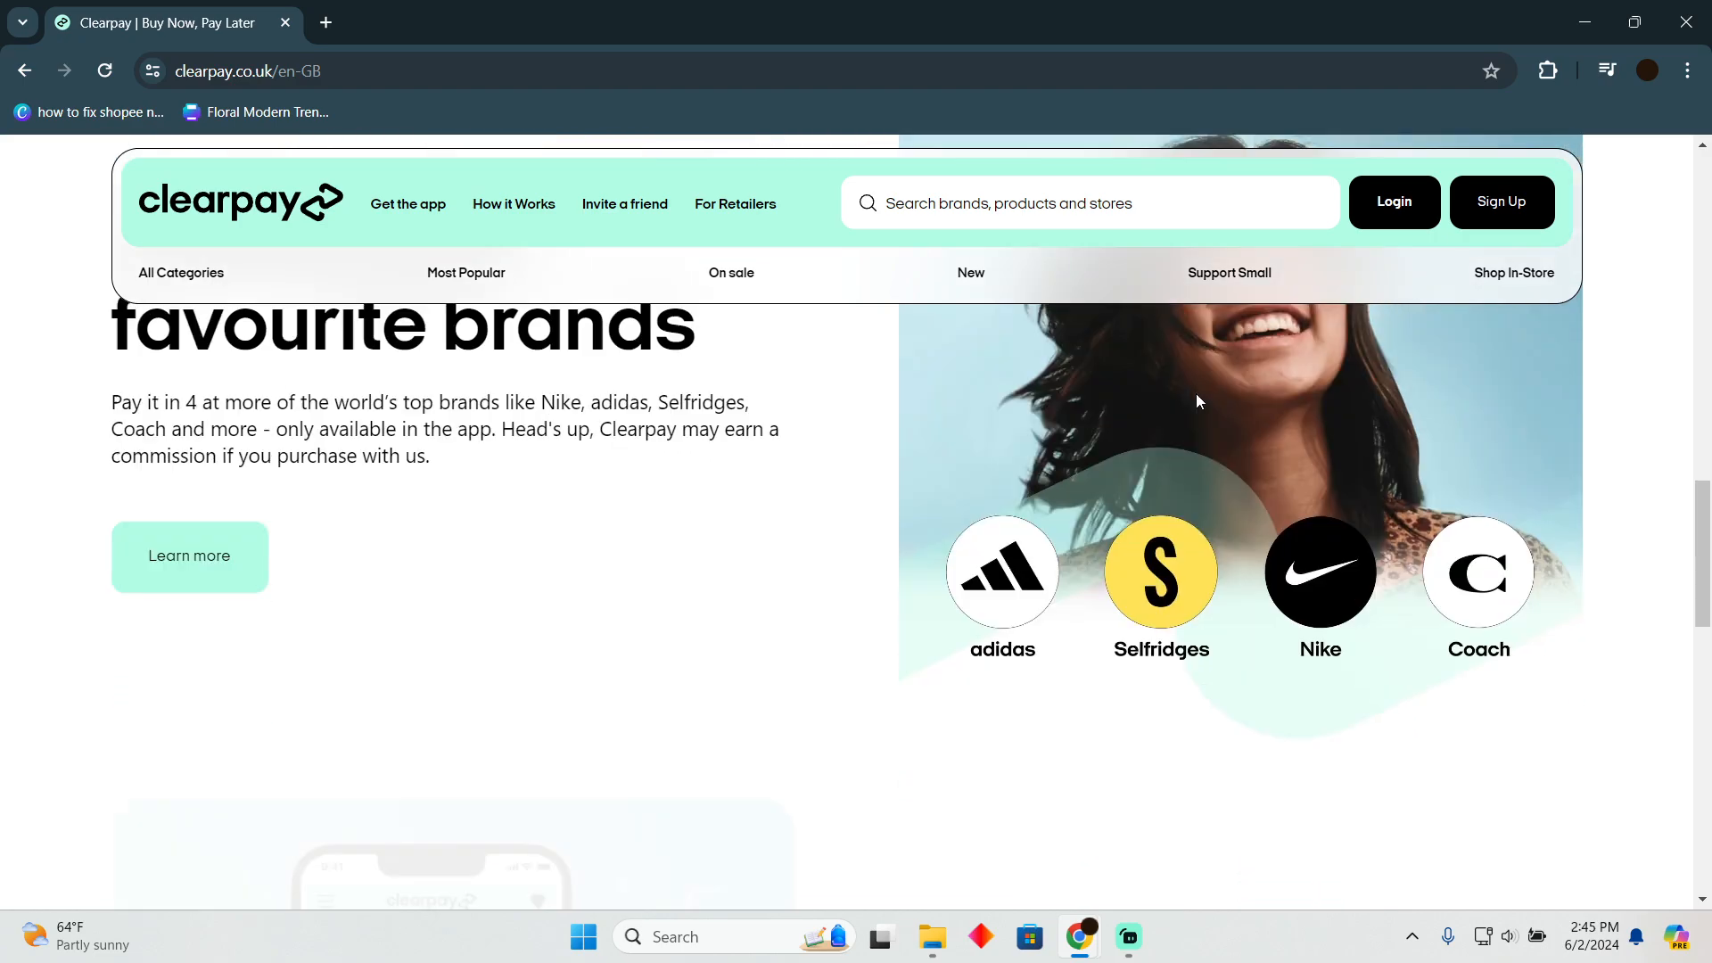
scroll(down, 3)
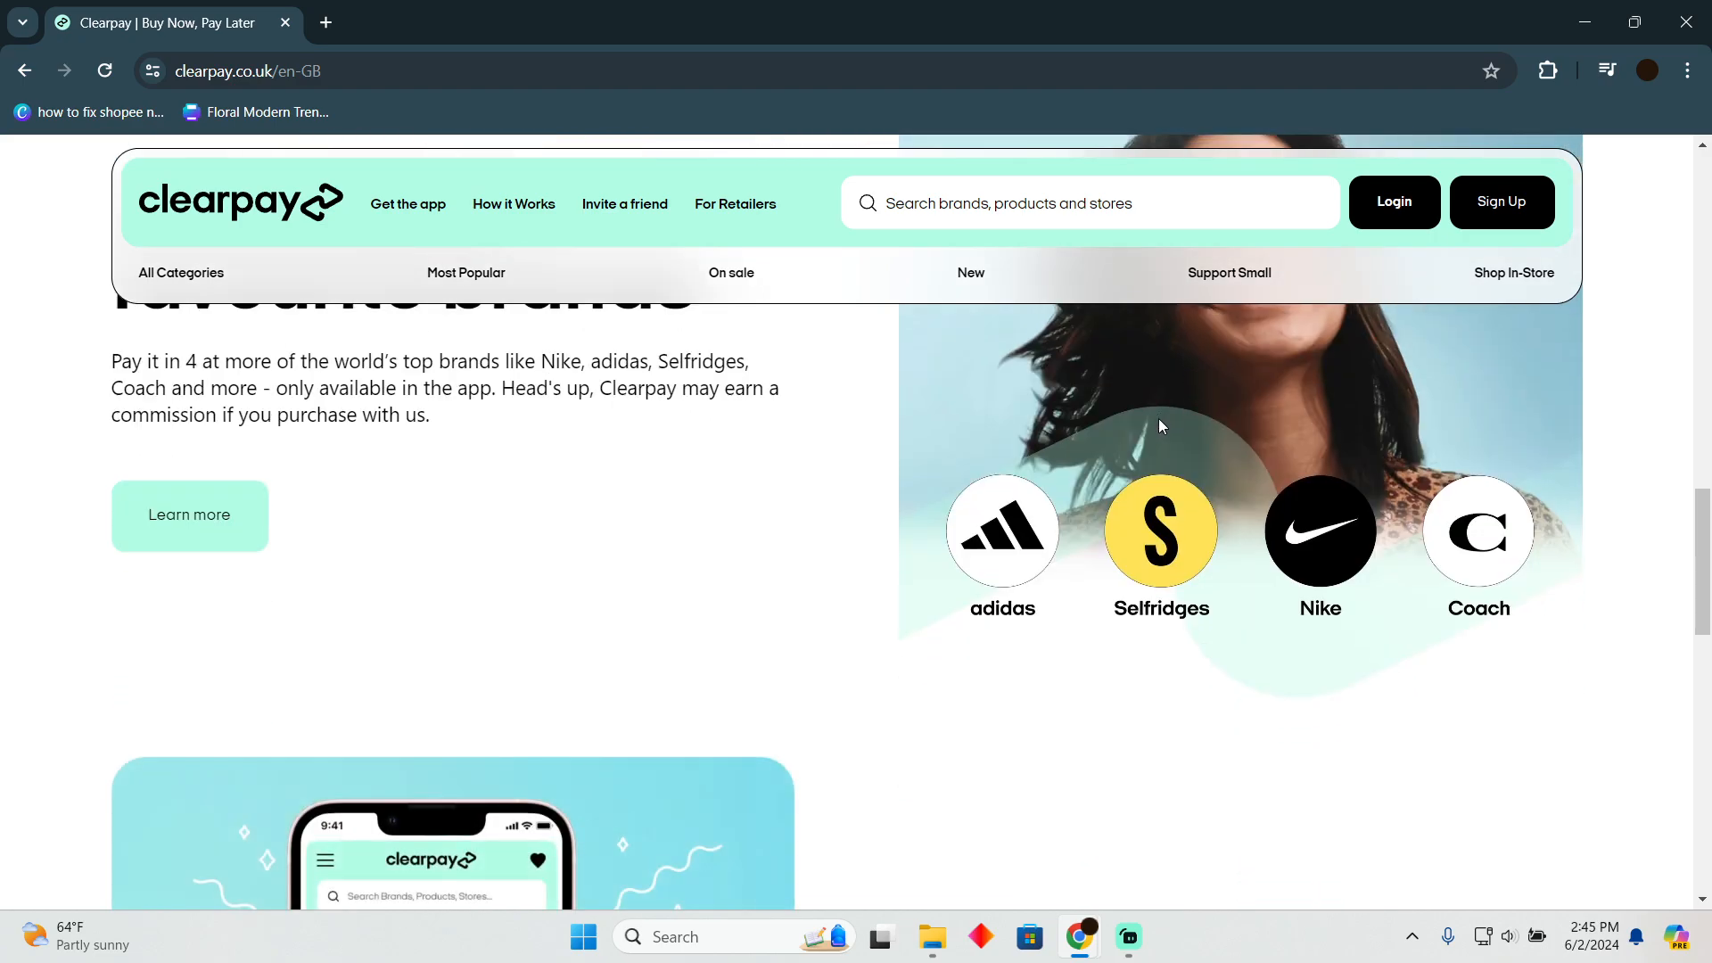
mouse_move(1169, 471)
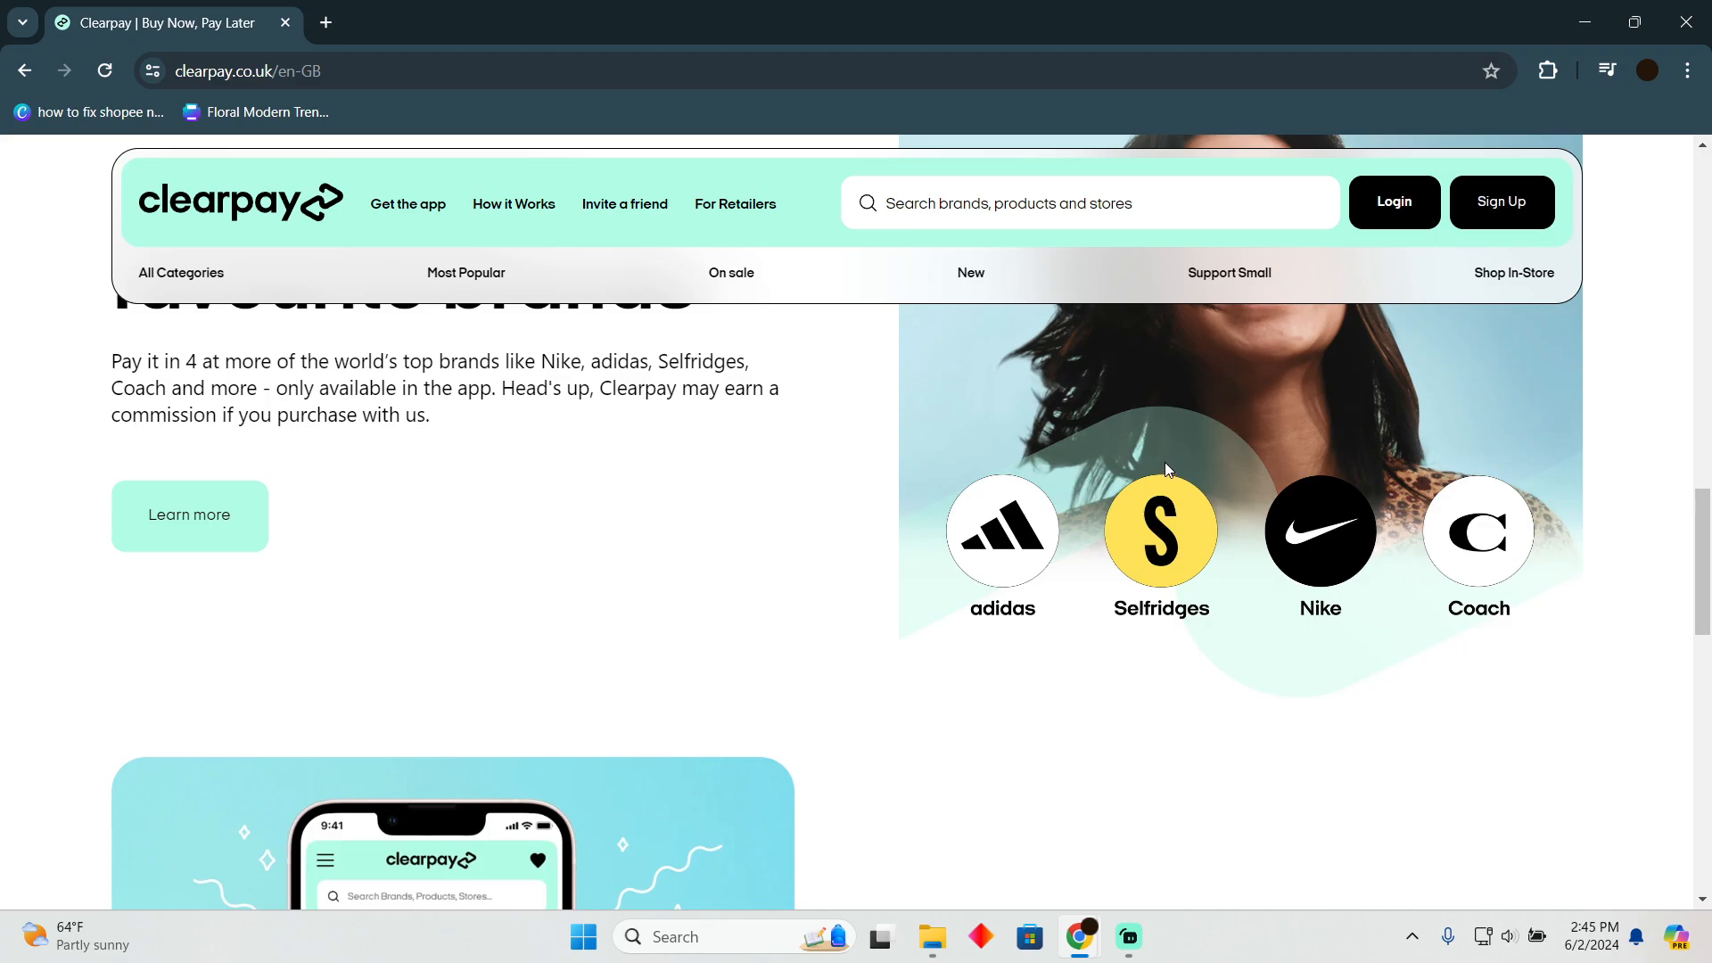
mouse_move(1180, 429)
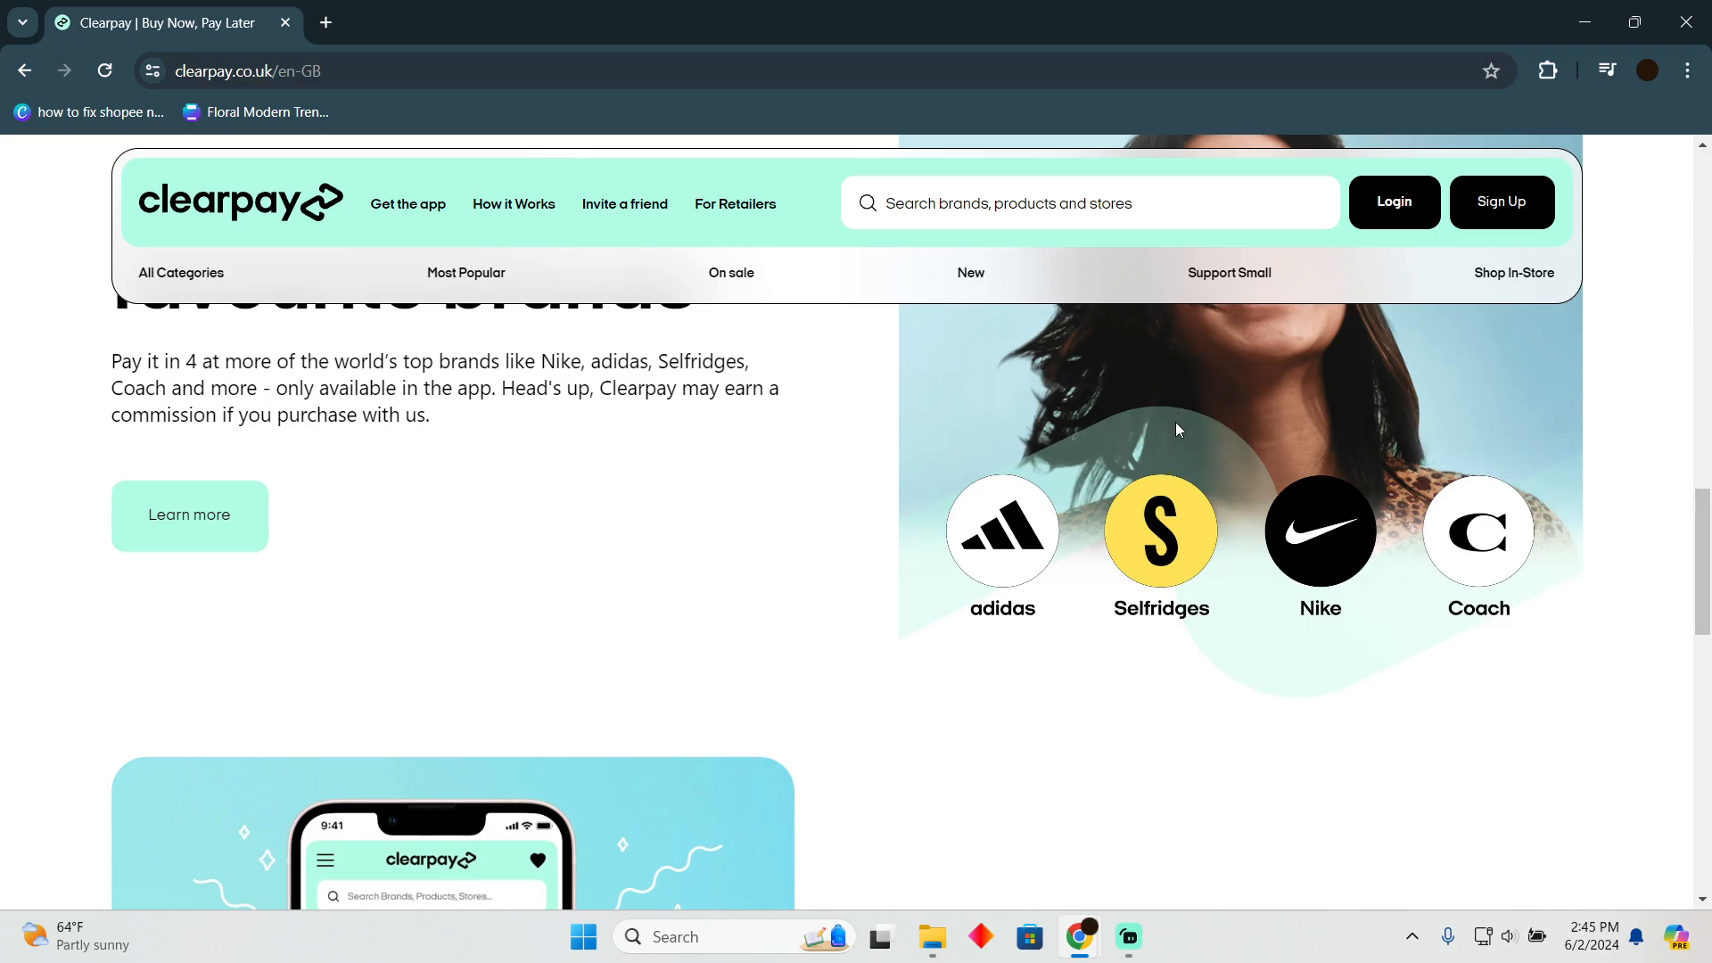
mouse_move(1116, 524)
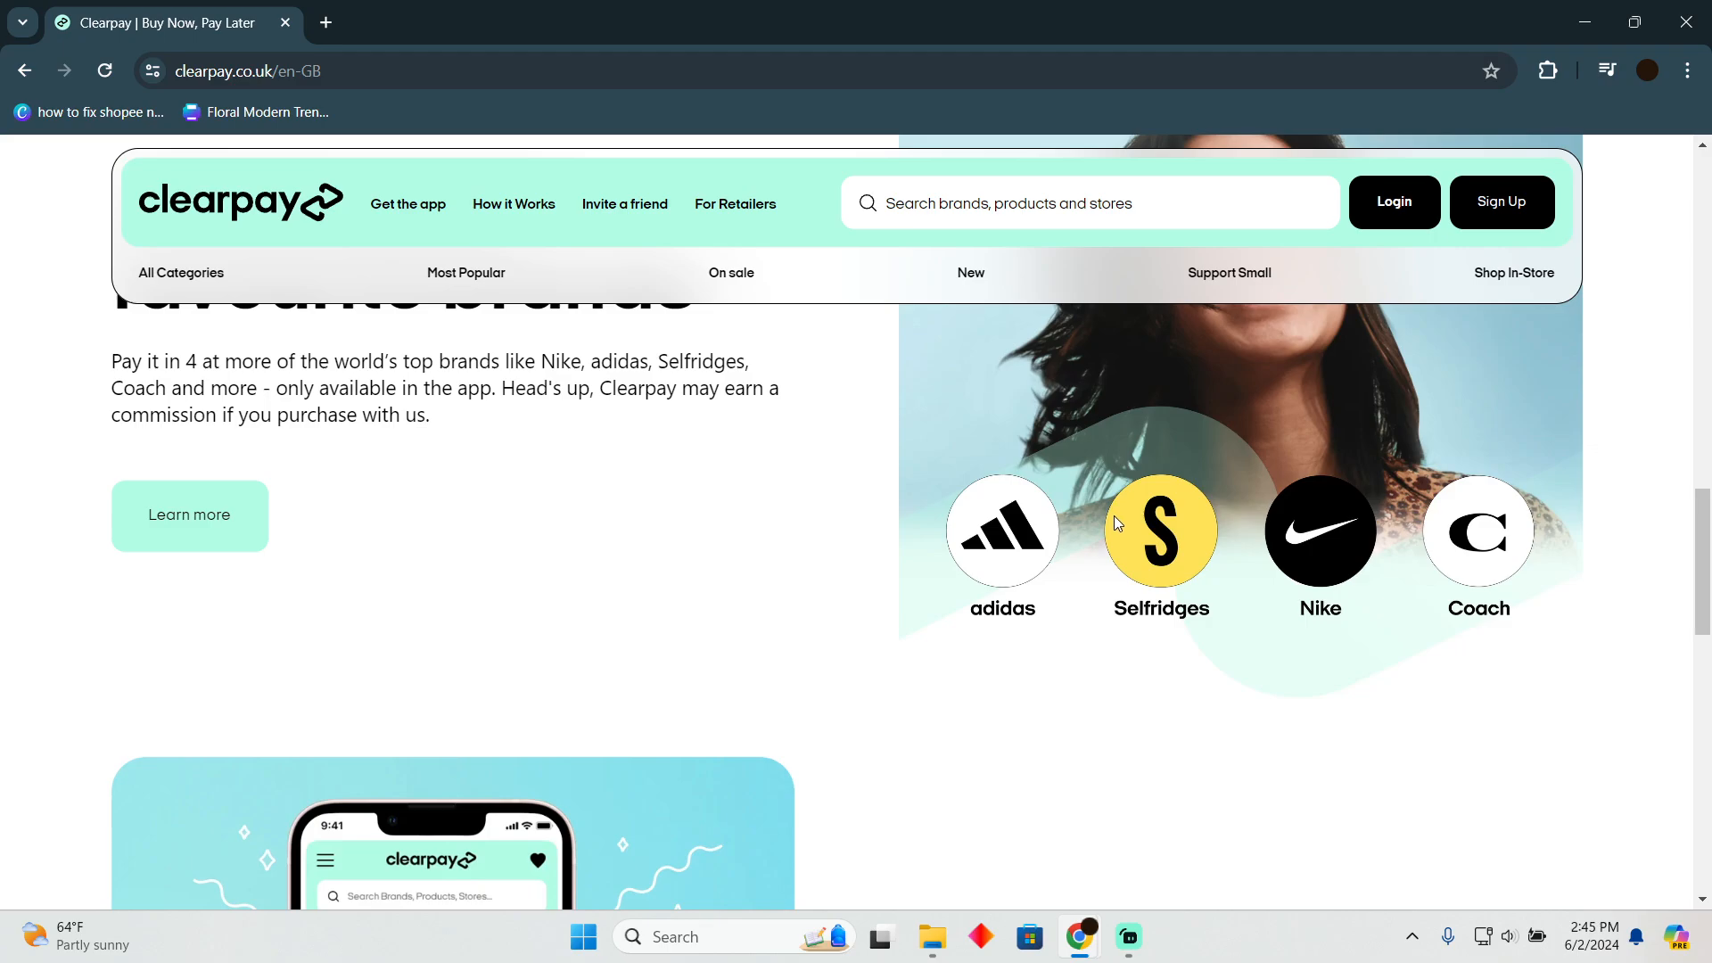
scroll(down, 3)
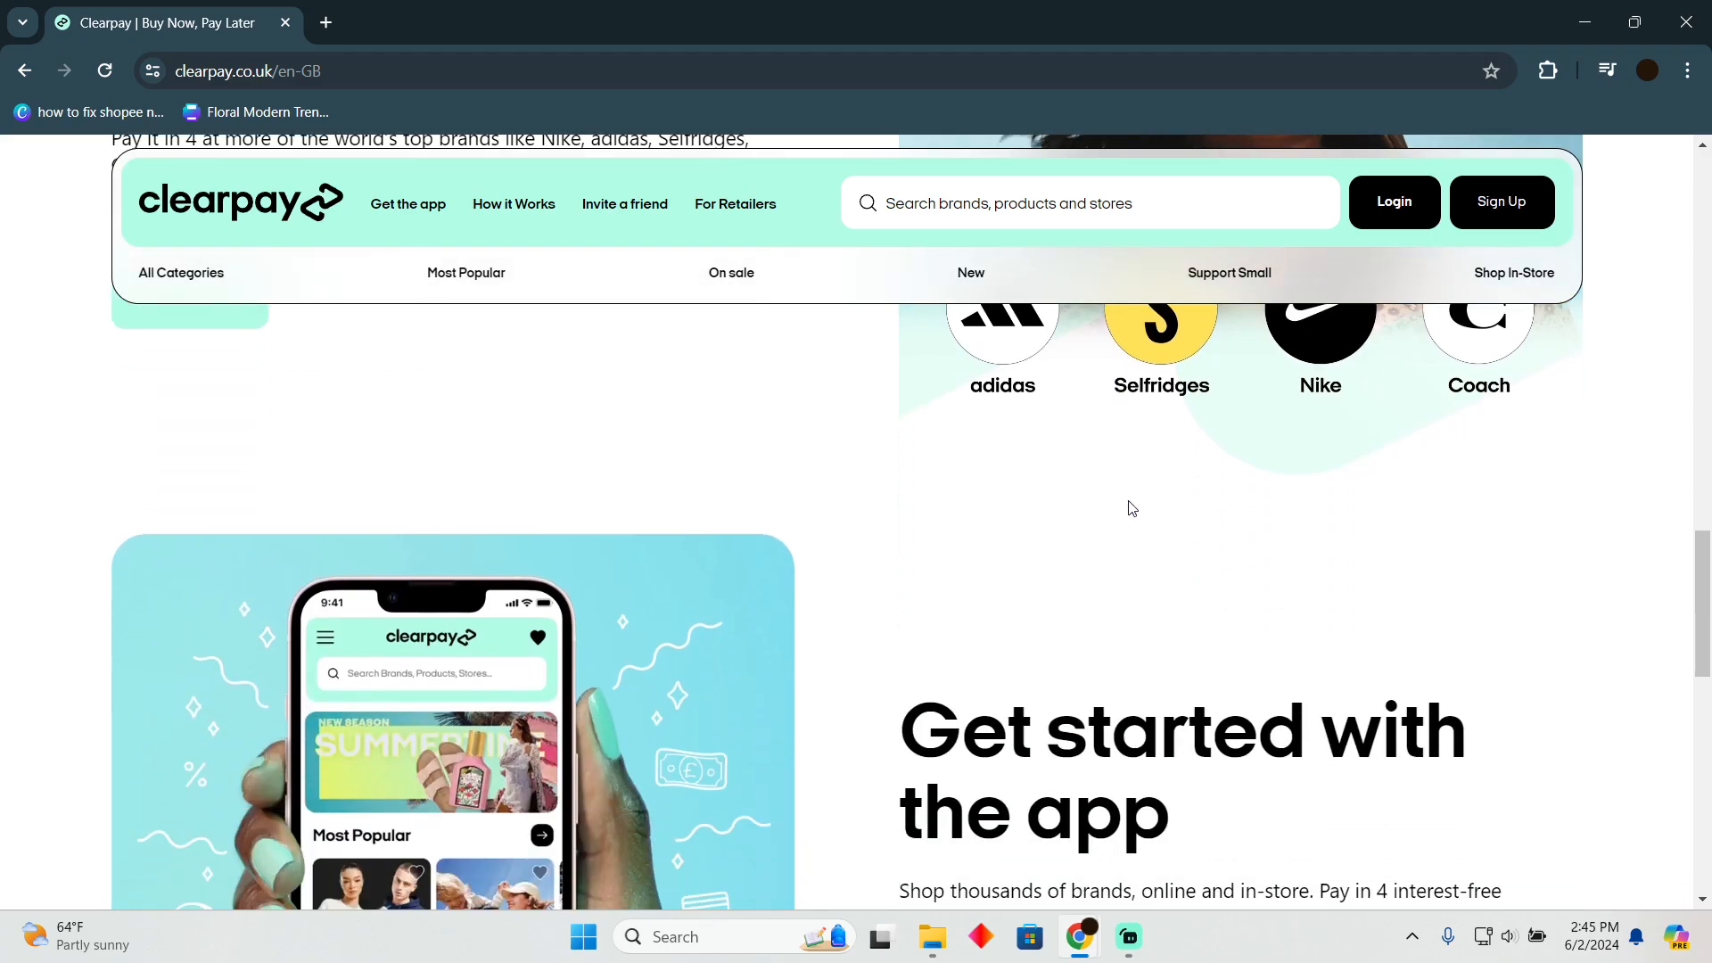
scroll(down, 3)
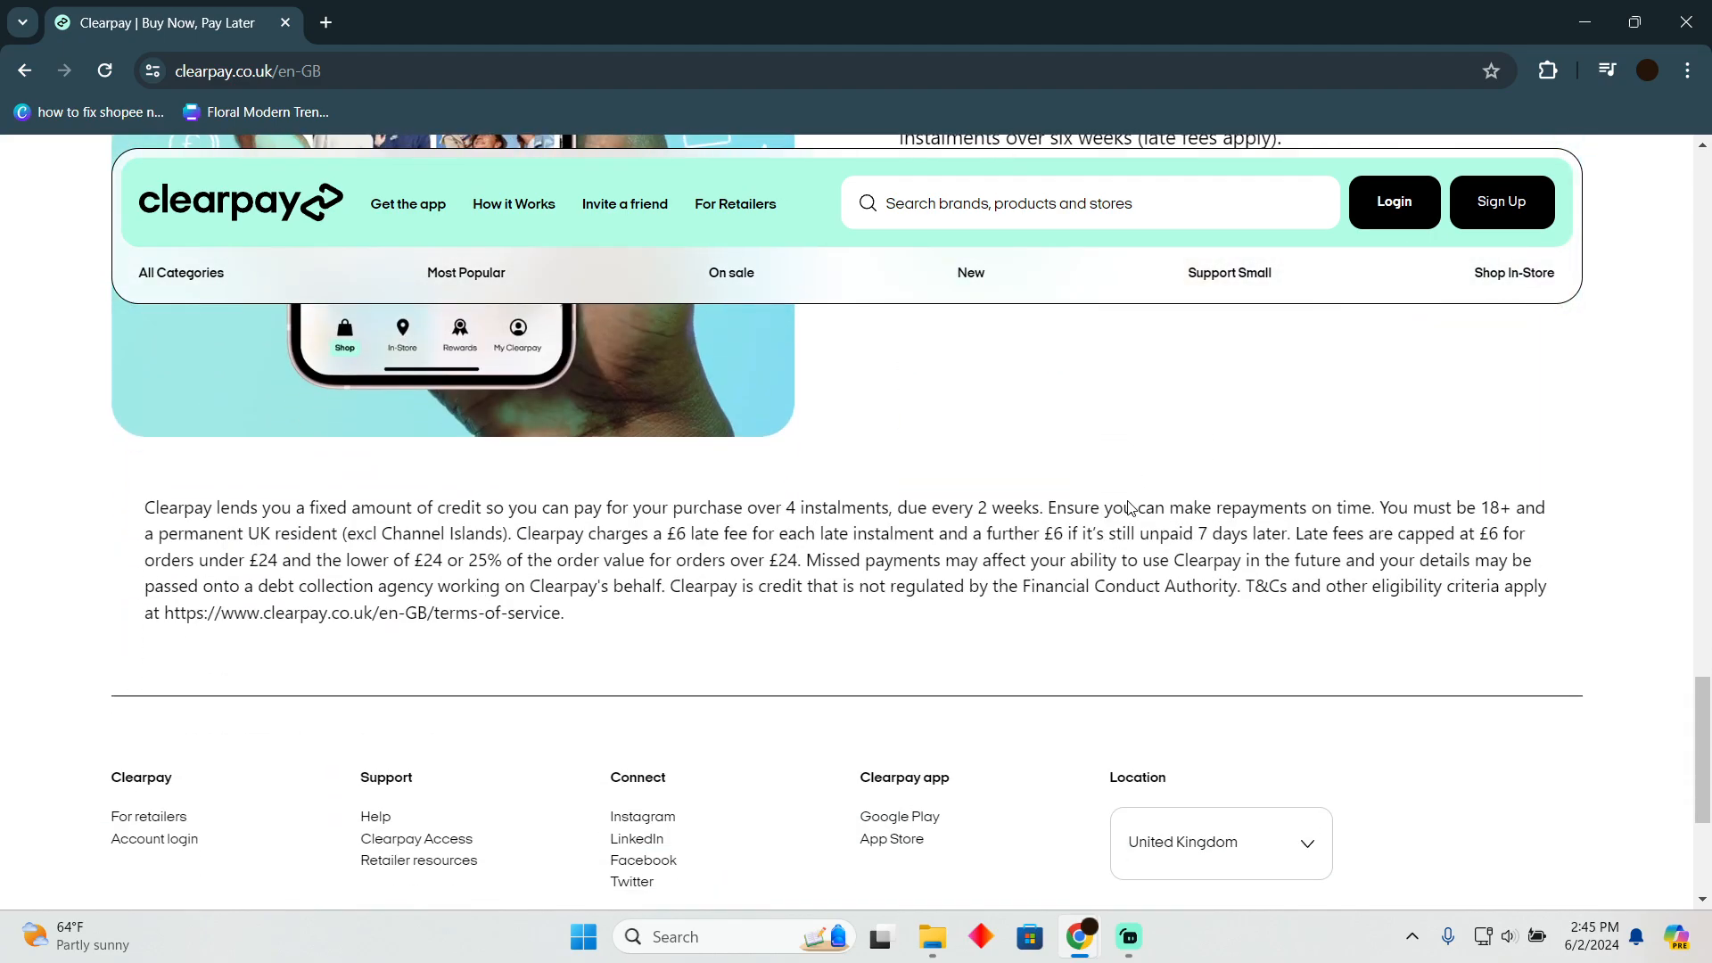
mouse_move(1129, 503)
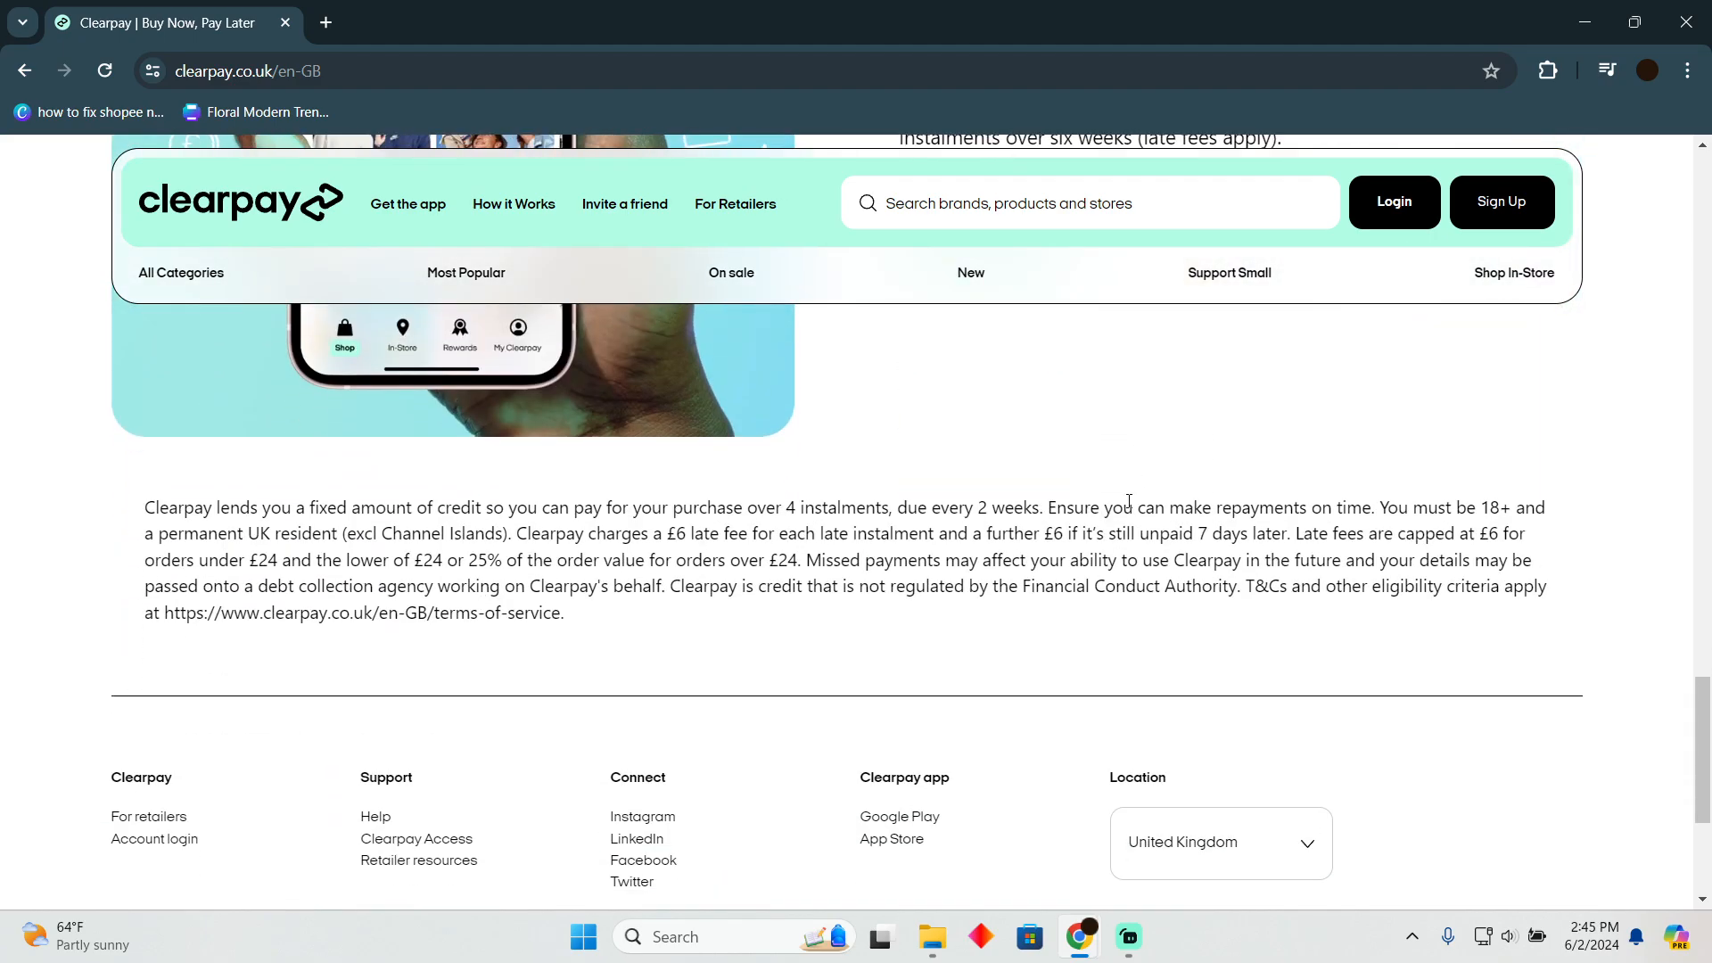
scroll(down, 3)
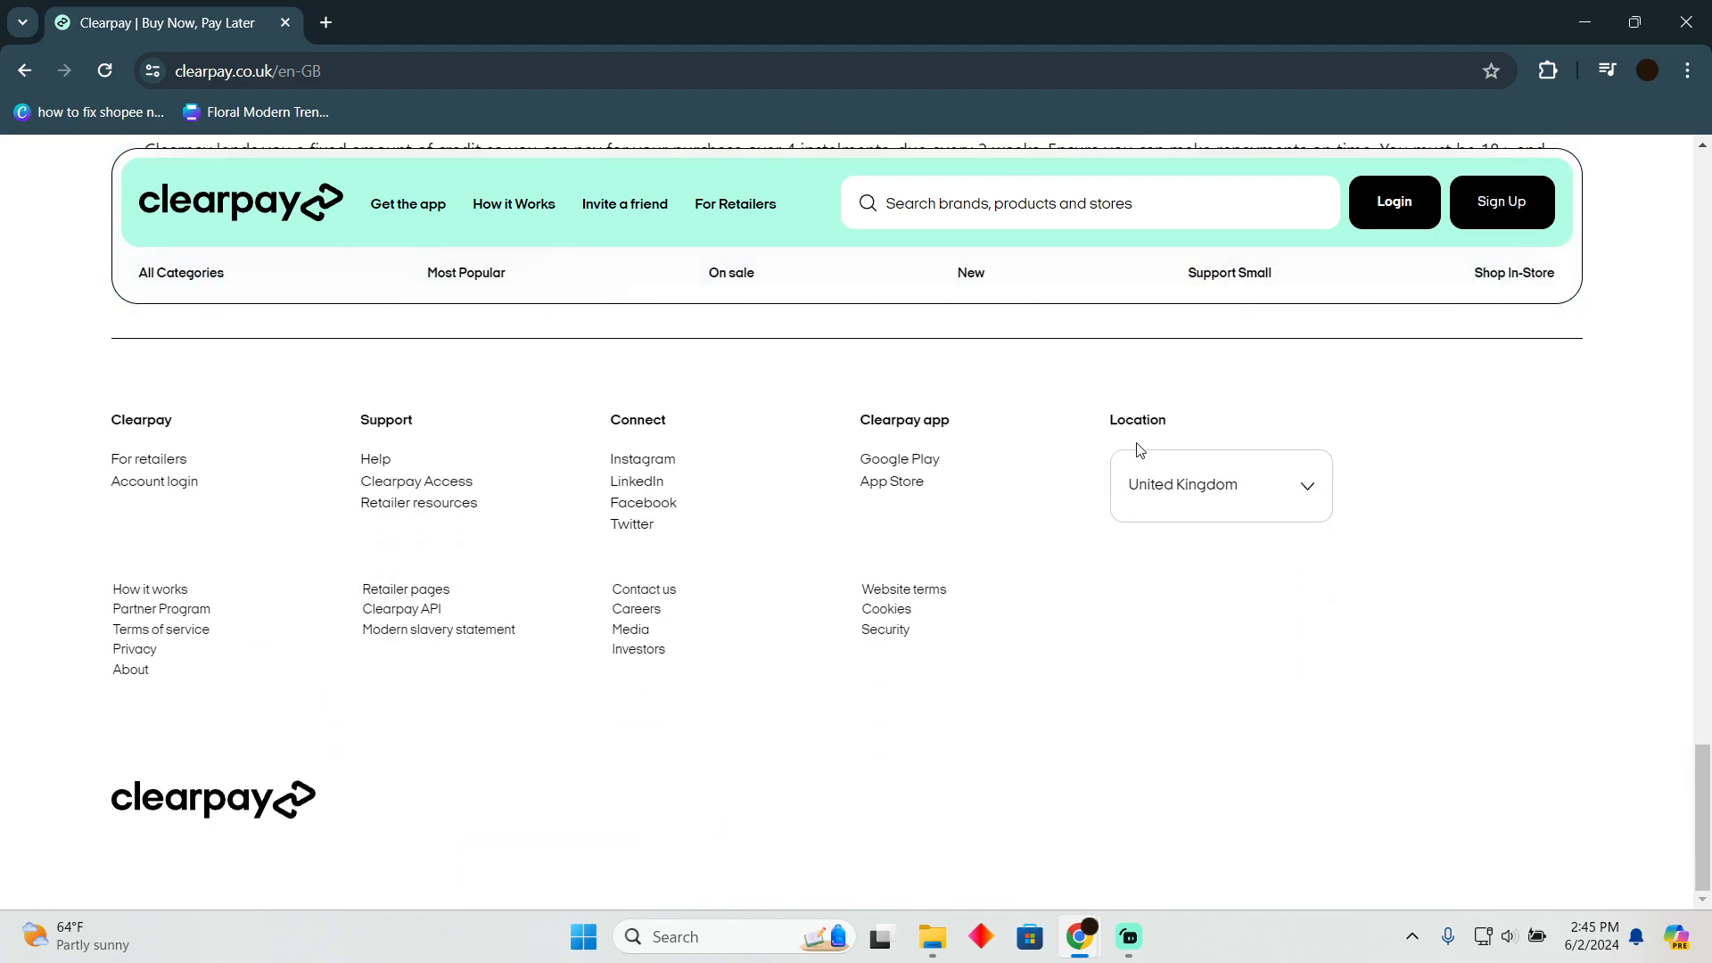